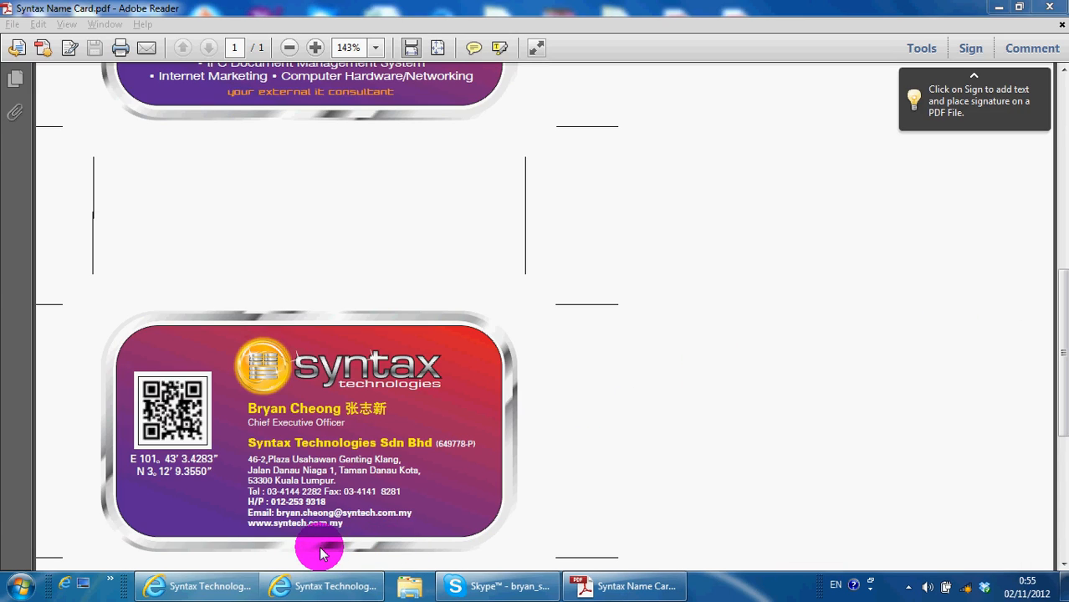
pyautogui.moveTo(291, 549)
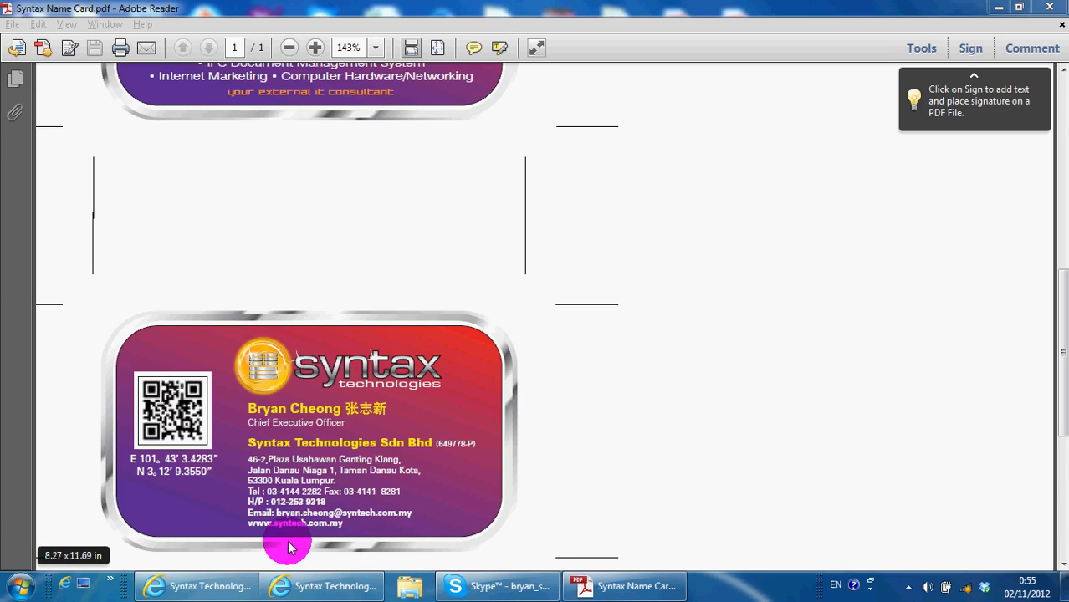
pyautogui.moveTo(341, 550)
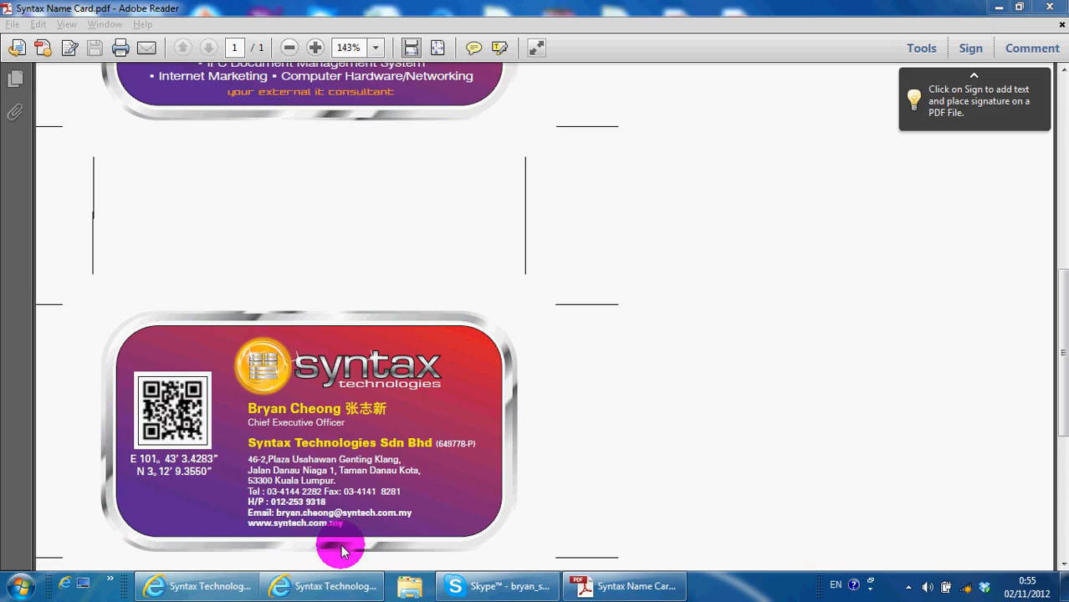
# - Scroll the Syntax Name Card PDF up to the side with the Facebook and YouTube links
pyautogui.scroll(3)
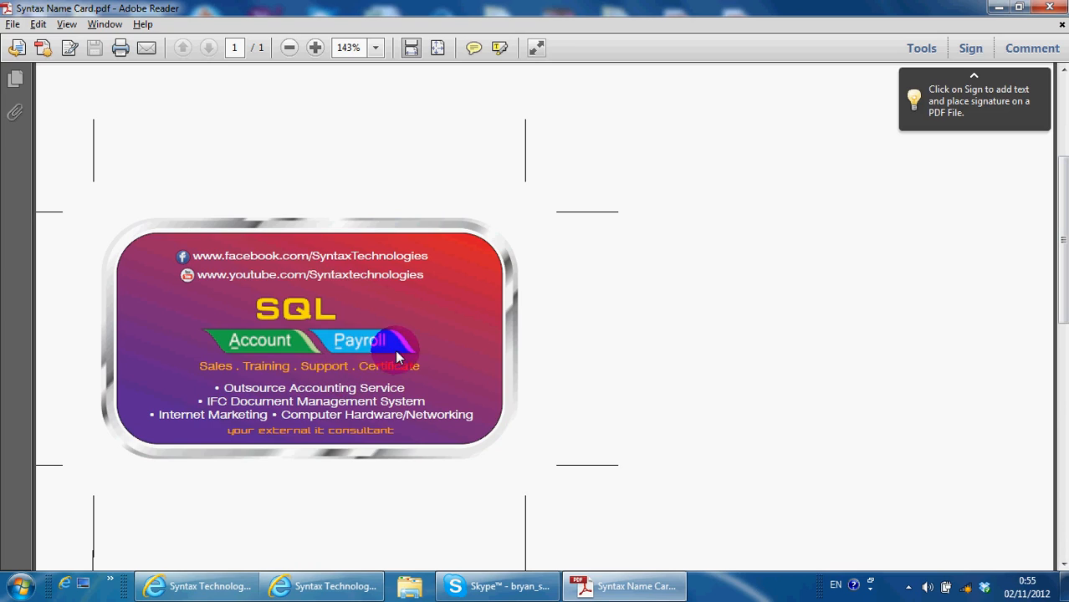
pyautogui.moveTo(422, 371)
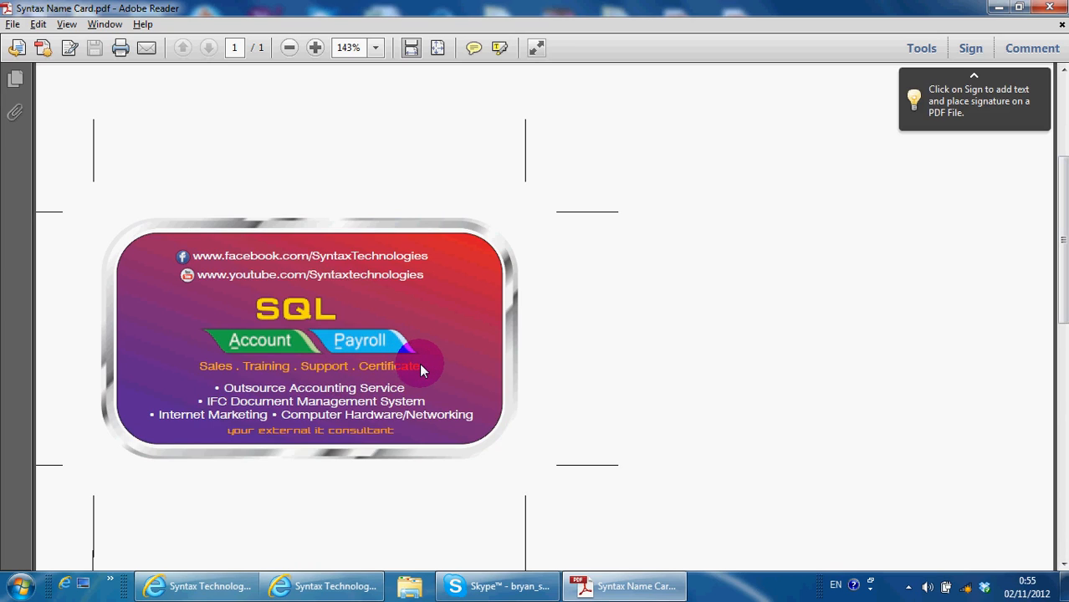
pyautogui.moveTo(335, 422)
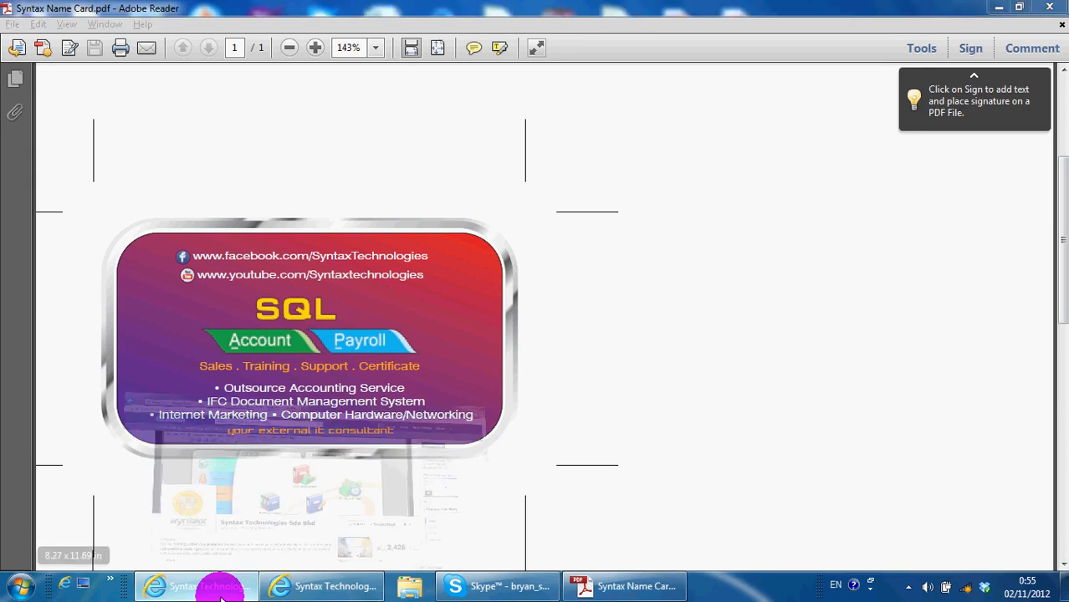
# - Switch to Internet Explorer and scroll down through the Syntax Technologies Facebook timeline posts
pyautogui.click(197, 586)
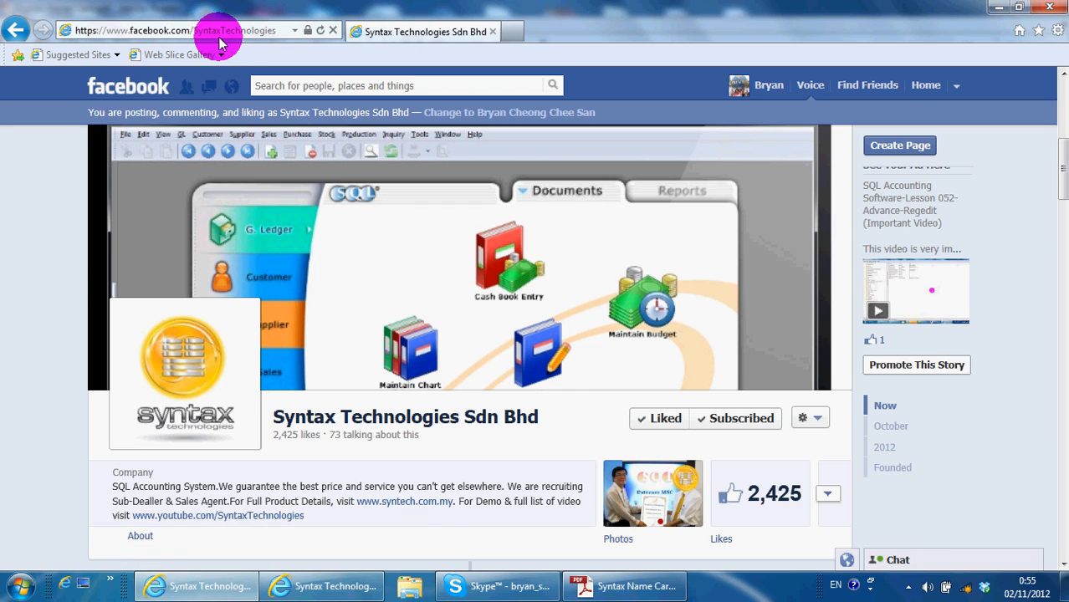
pyautogui.scroll(-3)
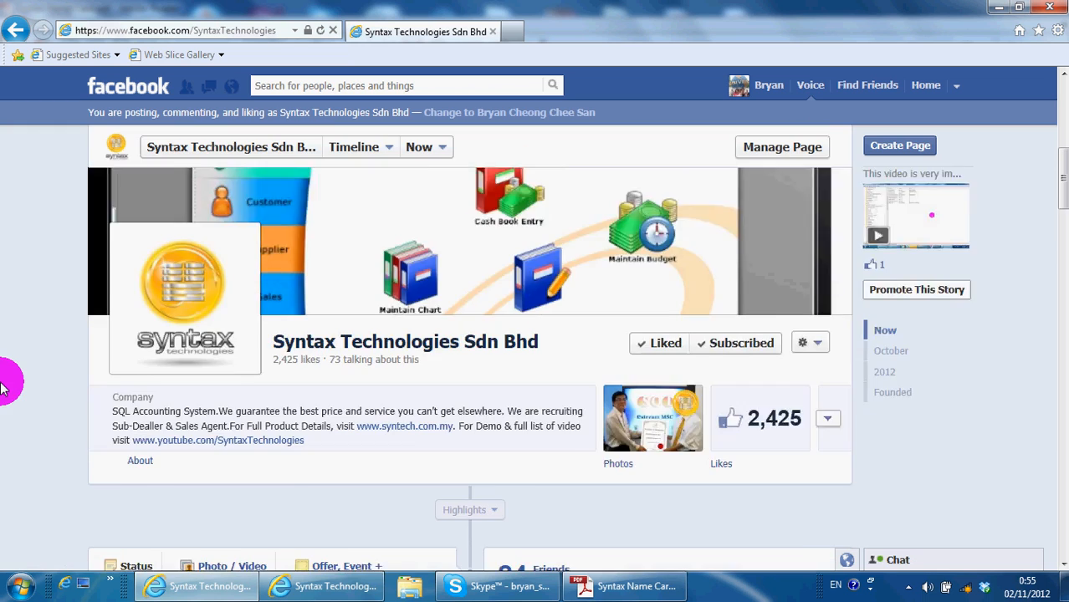
pyautogui.scroll(-3)
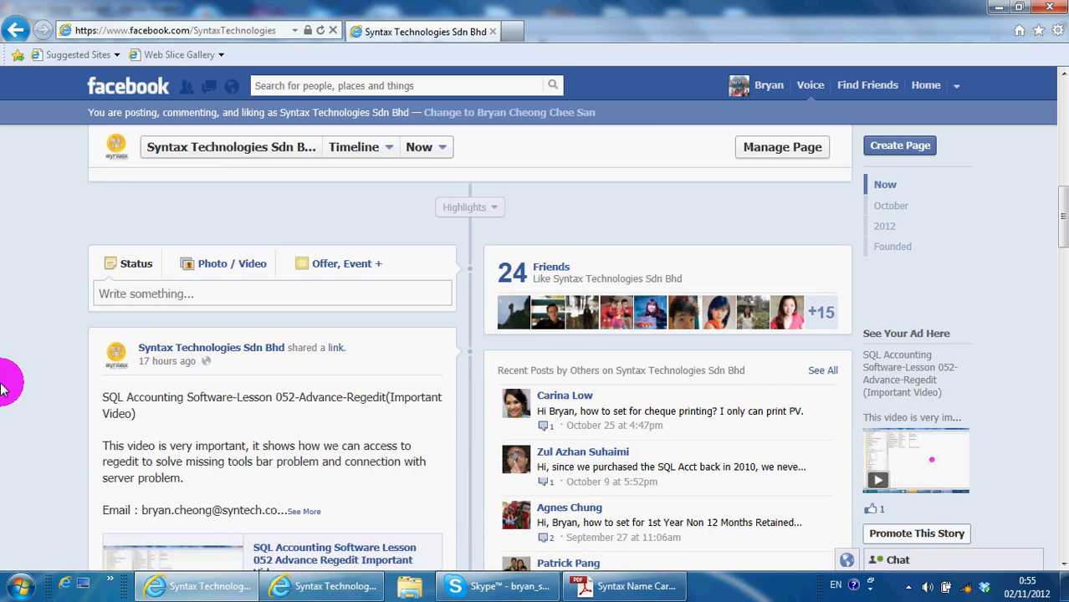
pyautogui.scroll(-3)
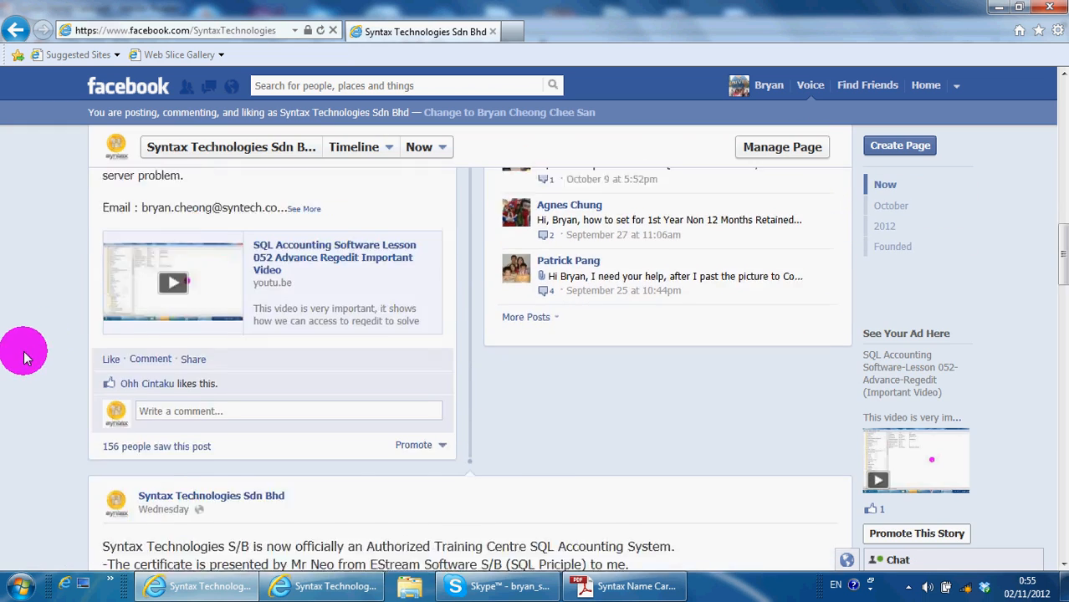
pyautogui.scroll(-3)
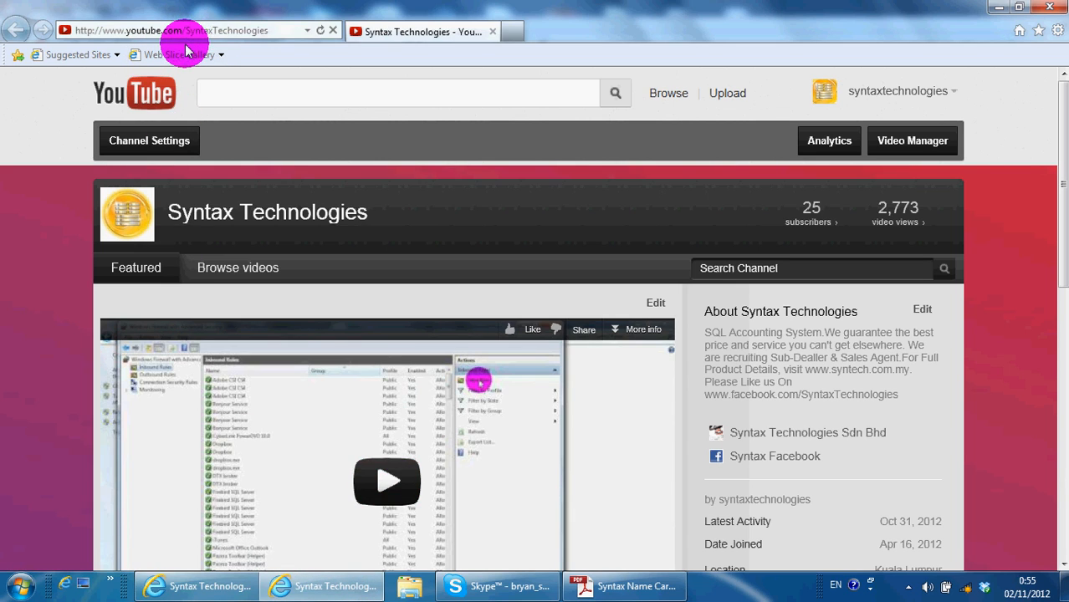
pyautogui.moveTo(237, 267)
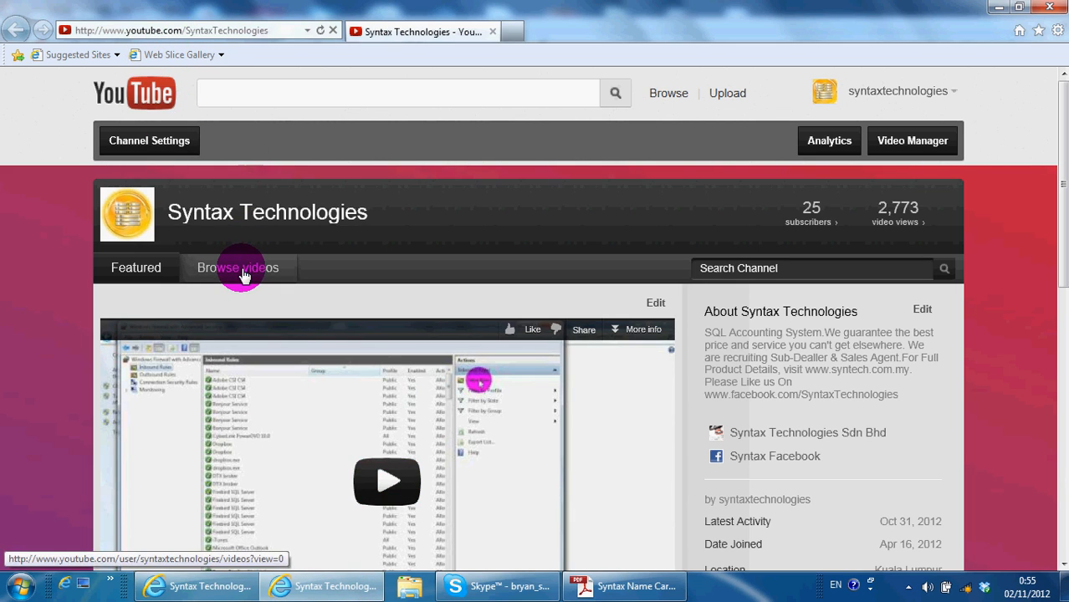
# - Show the channel's Browse videos uploads and scroll through the SQL Accounting and Payroll lessons
pyautogui.click(238, 268)
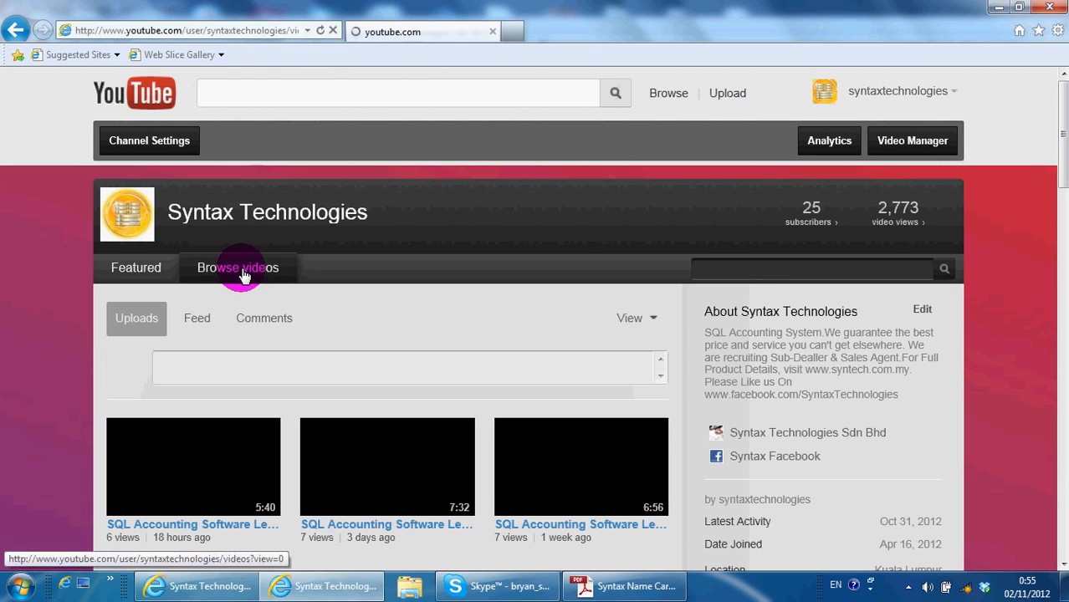
pyautogui.click(238, 268)
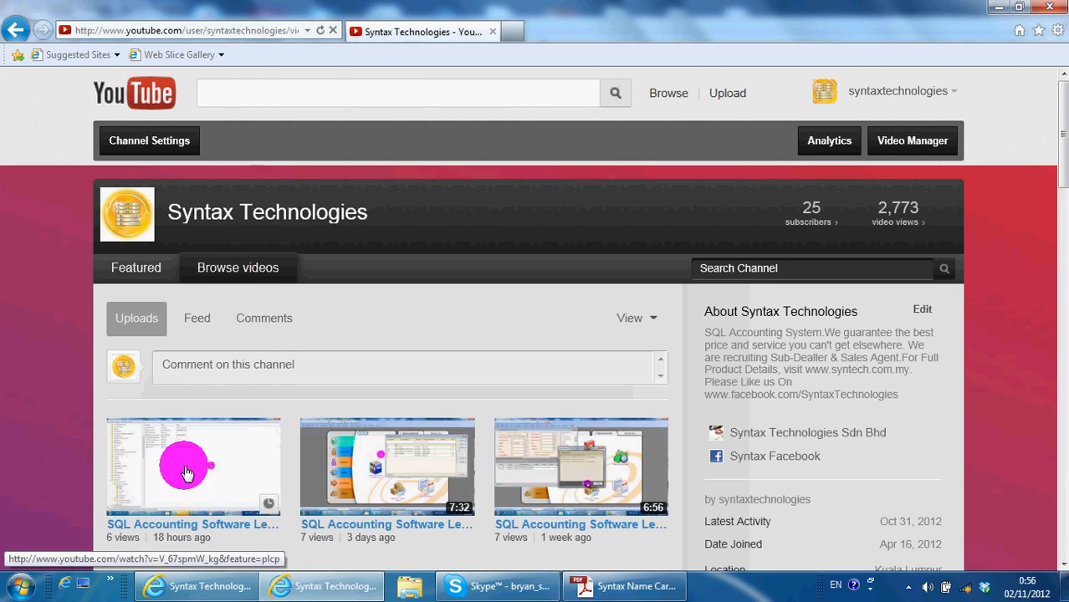
pyautogui.scroll(-3)
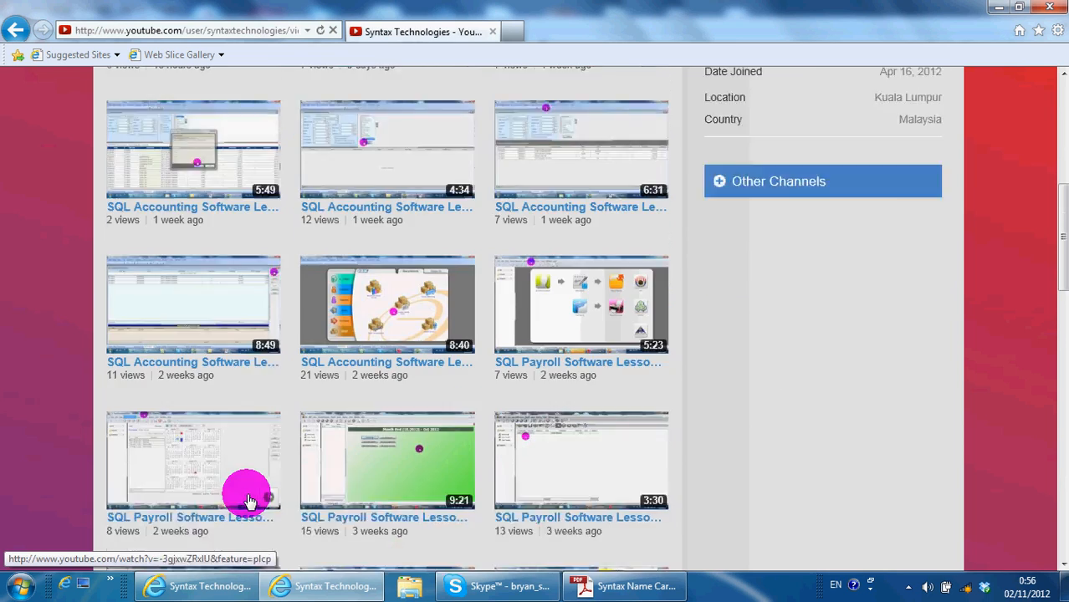
pyautogui.scroll(-3)
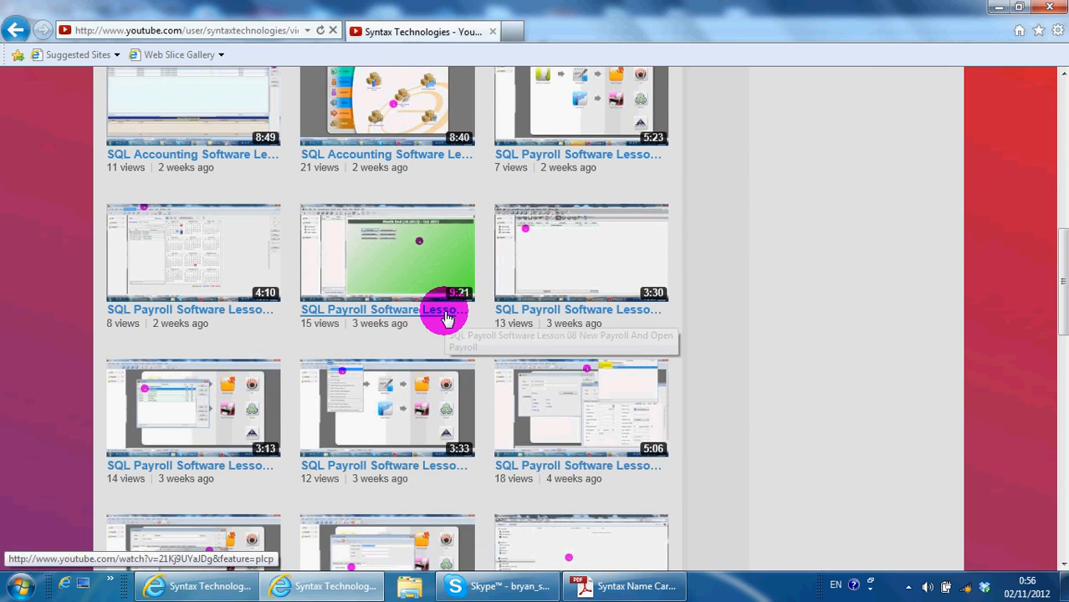
pyautogui.moveTo(729, 371)
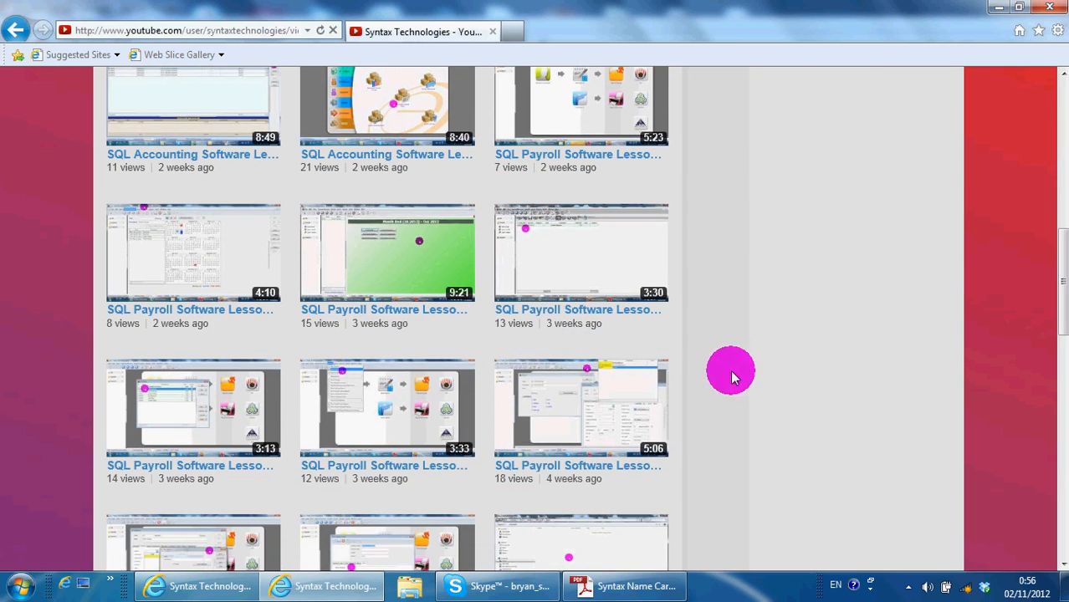
pyautogui.moveTo(782, 428)
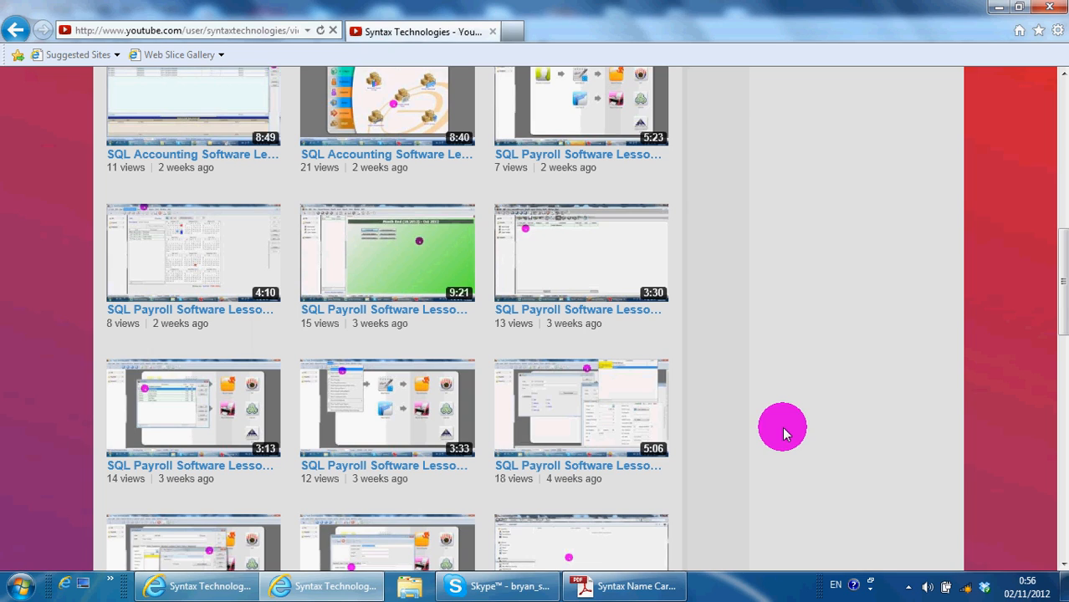
pyautogui.moveTo(8, 326)
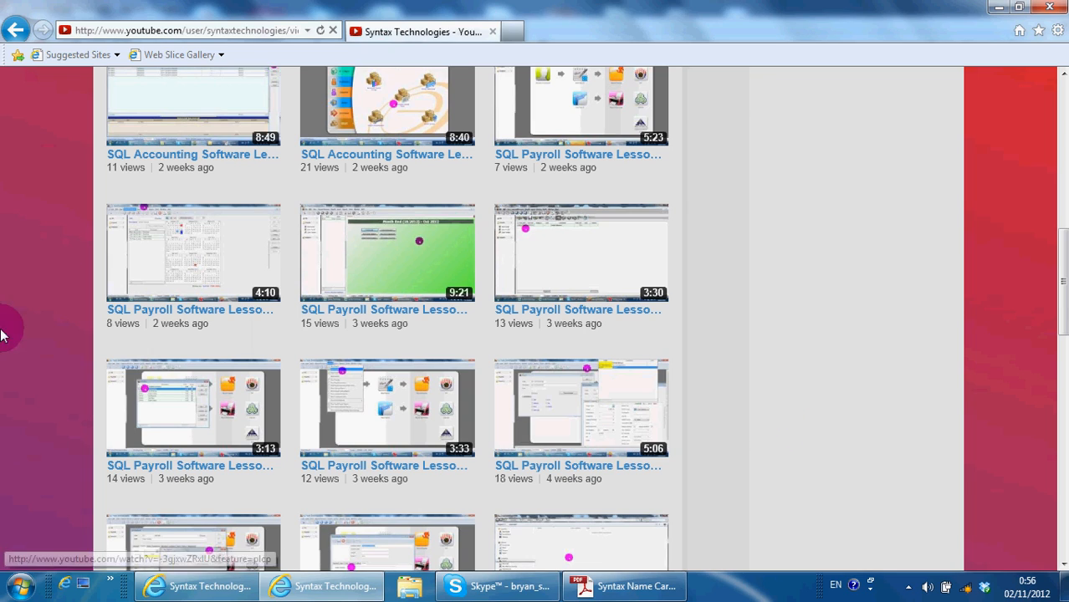
# - Search the Start Menu for "servs" and launch Services from the Programs results
pyautogui.click(19, 585)
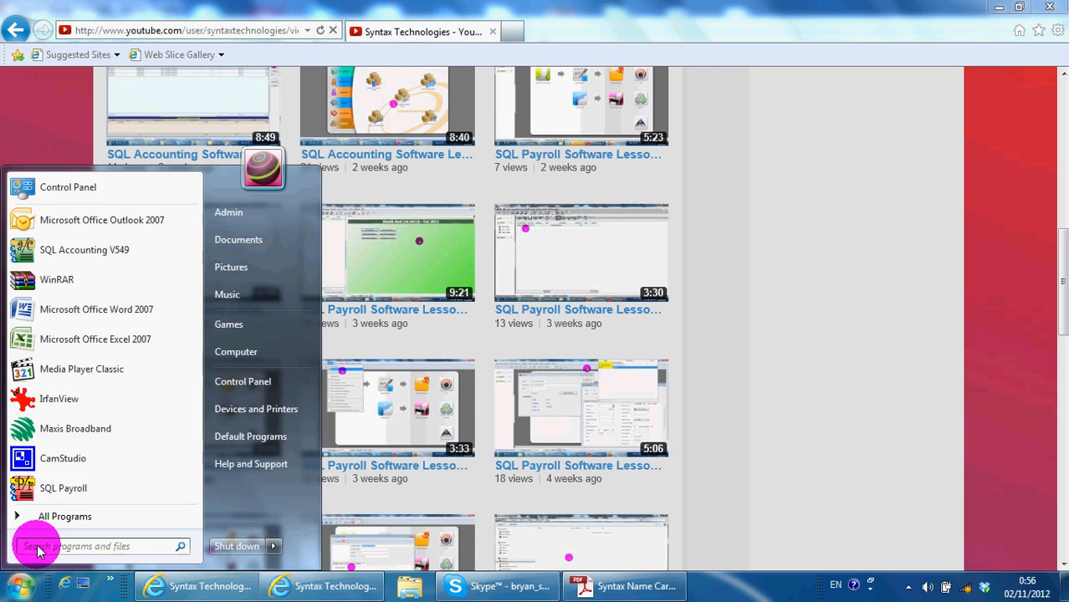
pyautogui.write('service')
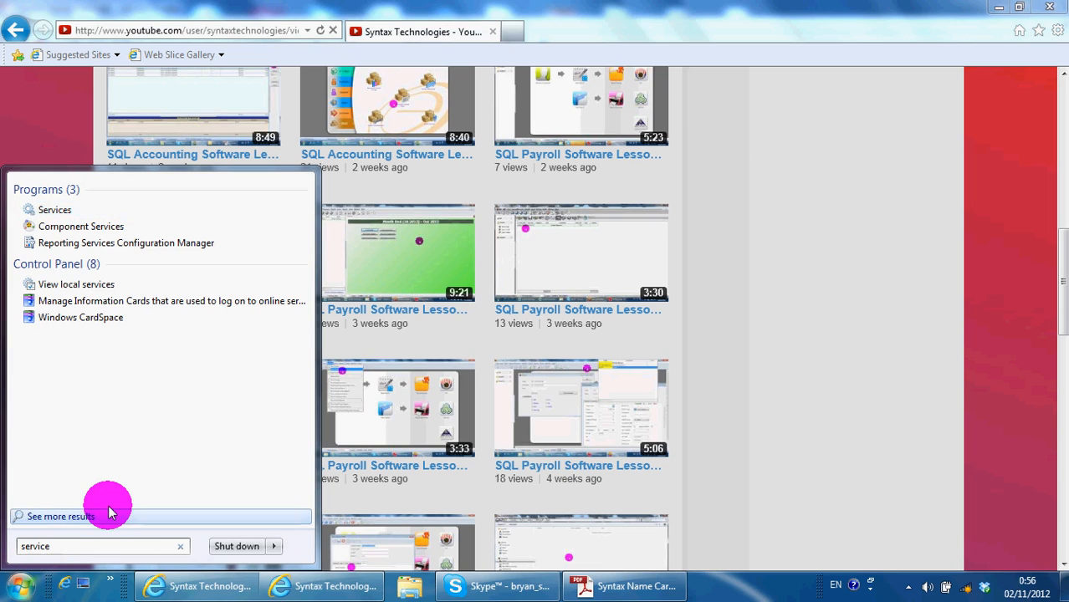
pyautogui.write('s')
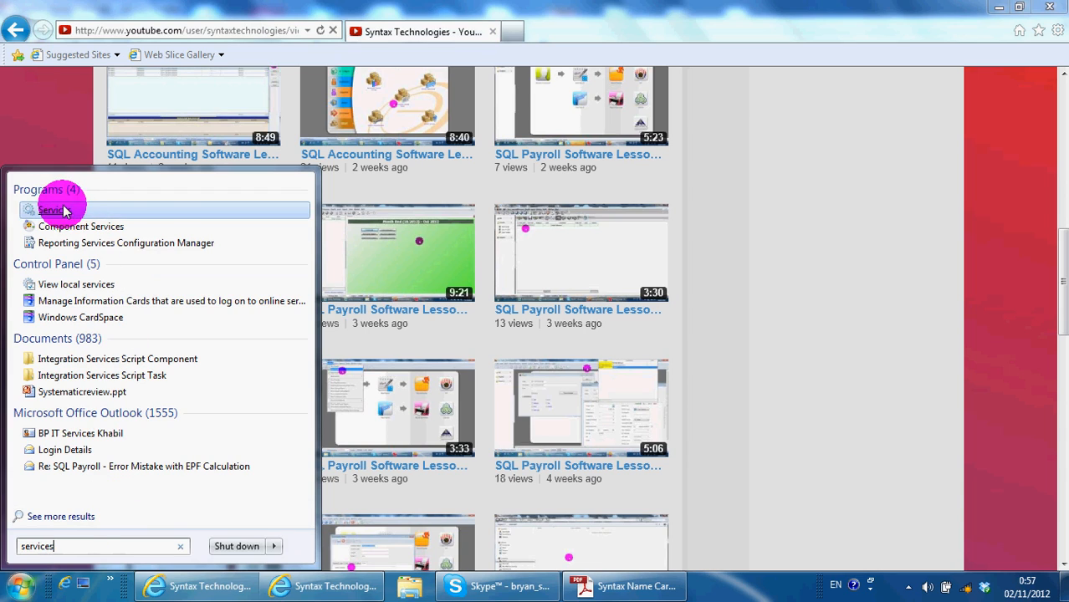
pyautogui.click(52, 211)
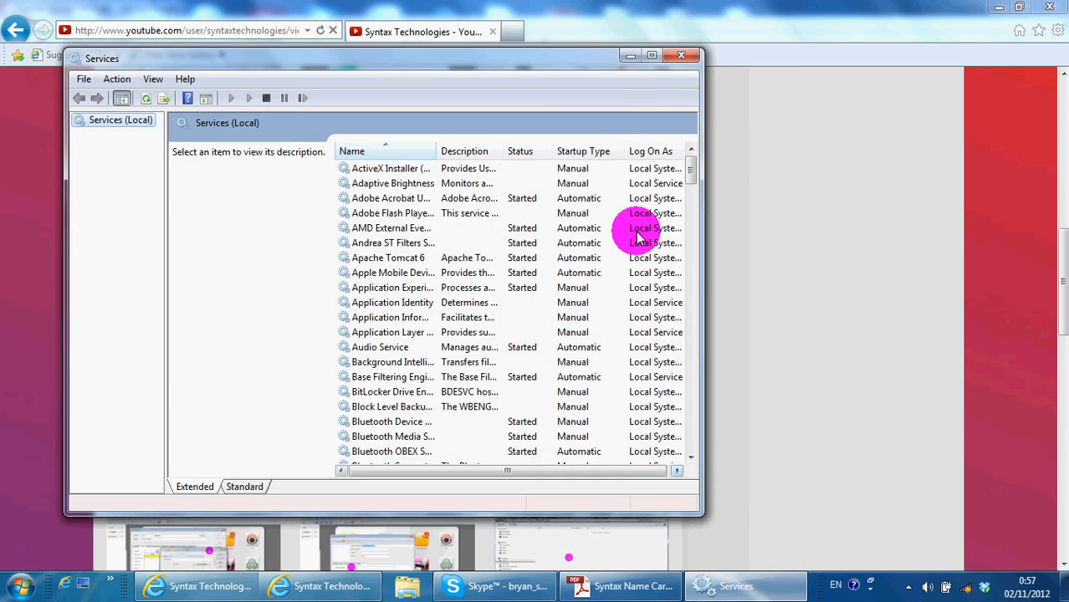
# - Maximize Services, scroll the list and select Firebird Guardian - DefaultInstance to show its Stop/Restart links
pyautogui.click(652, 55)
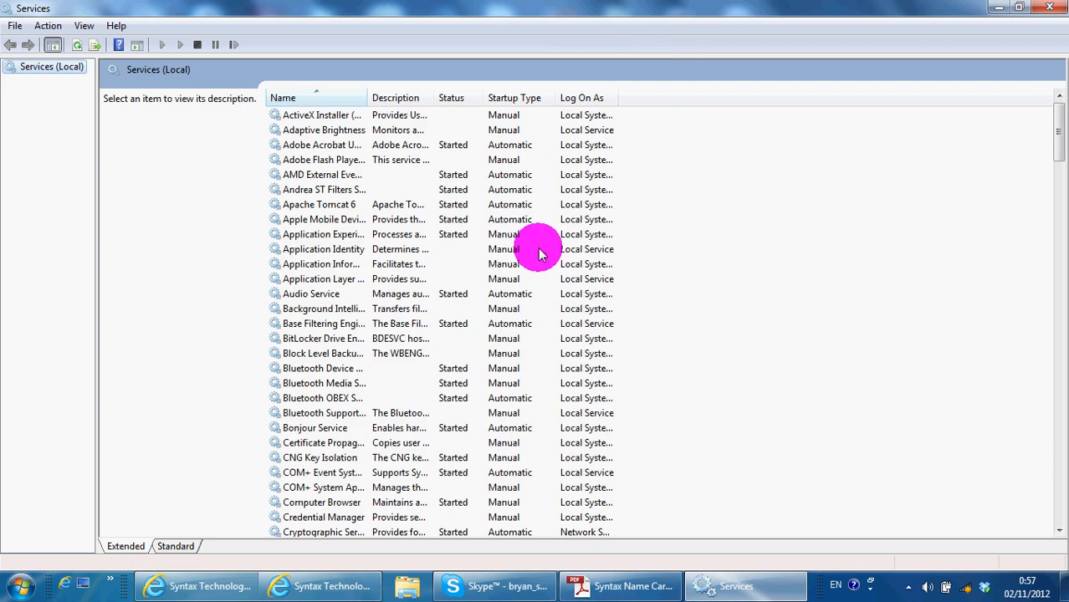
pyautogui.click(321, 264)
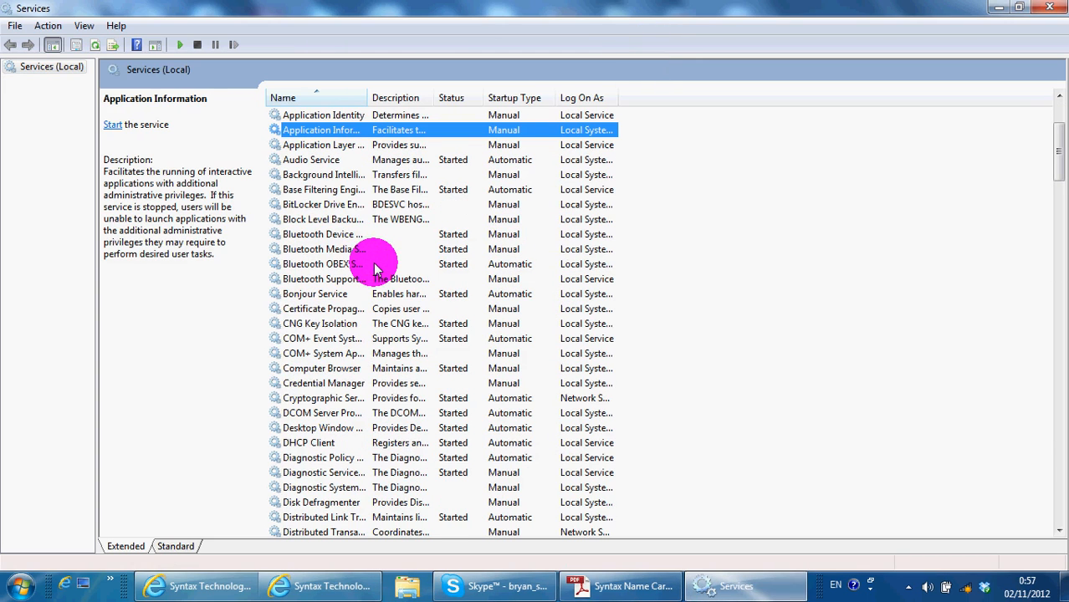
pyautogui.scroll(-3)
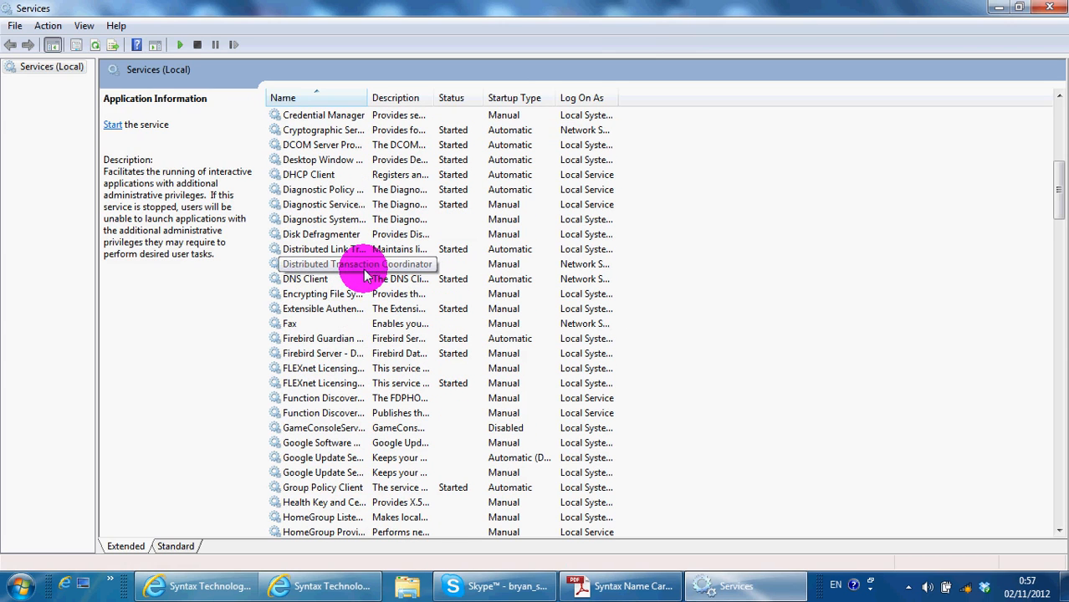
pyautogui.click(323, 338)
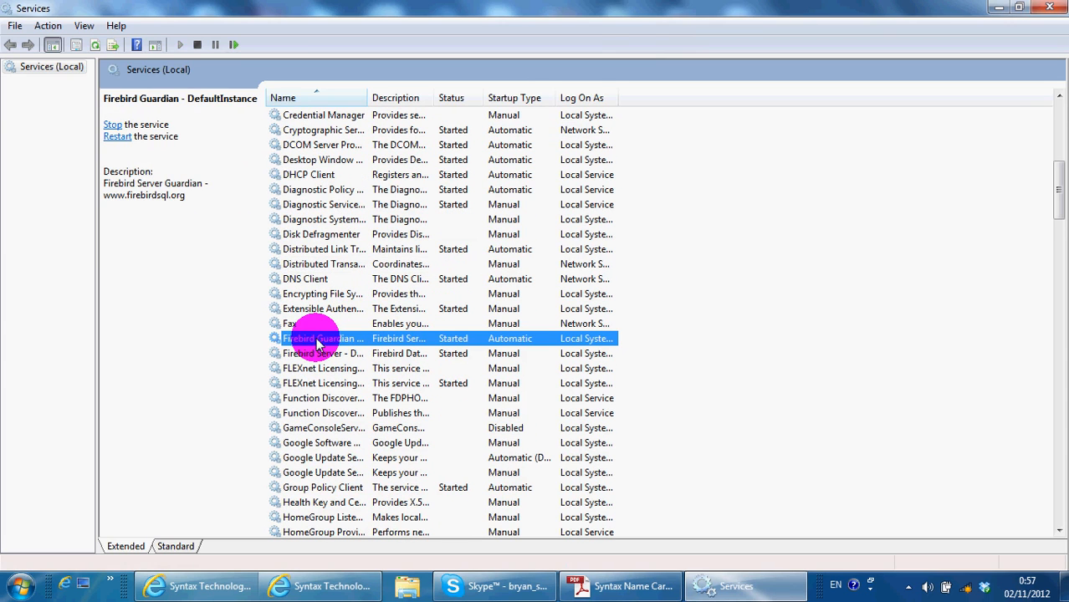
pyautogui.moveTo(351, 338)
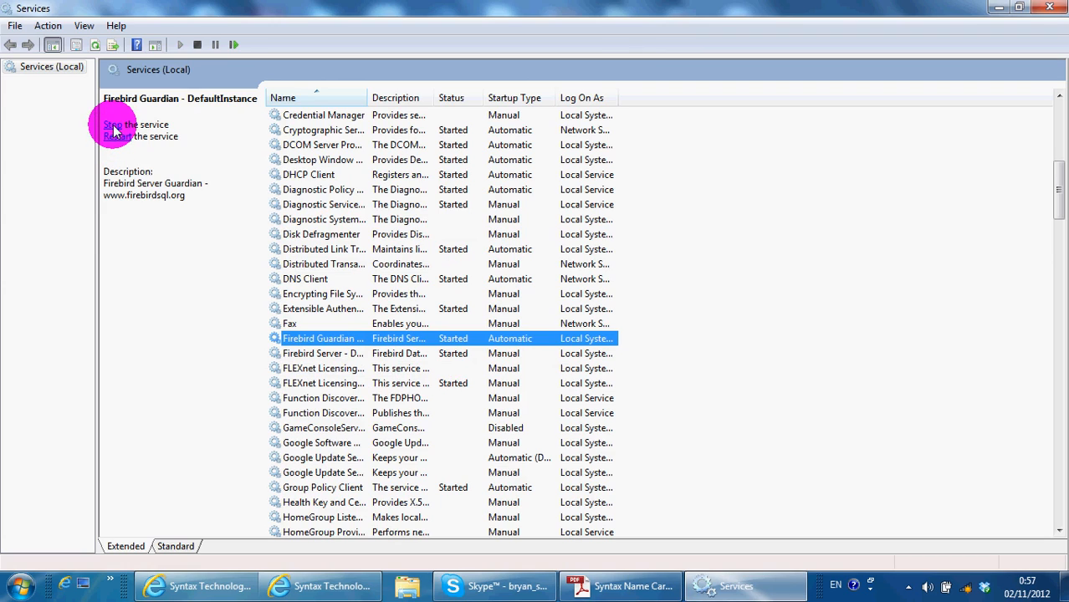
# - Stop the Firebird Guardian service, then start it again so it reads Started
pyautogui.click(135, 124)
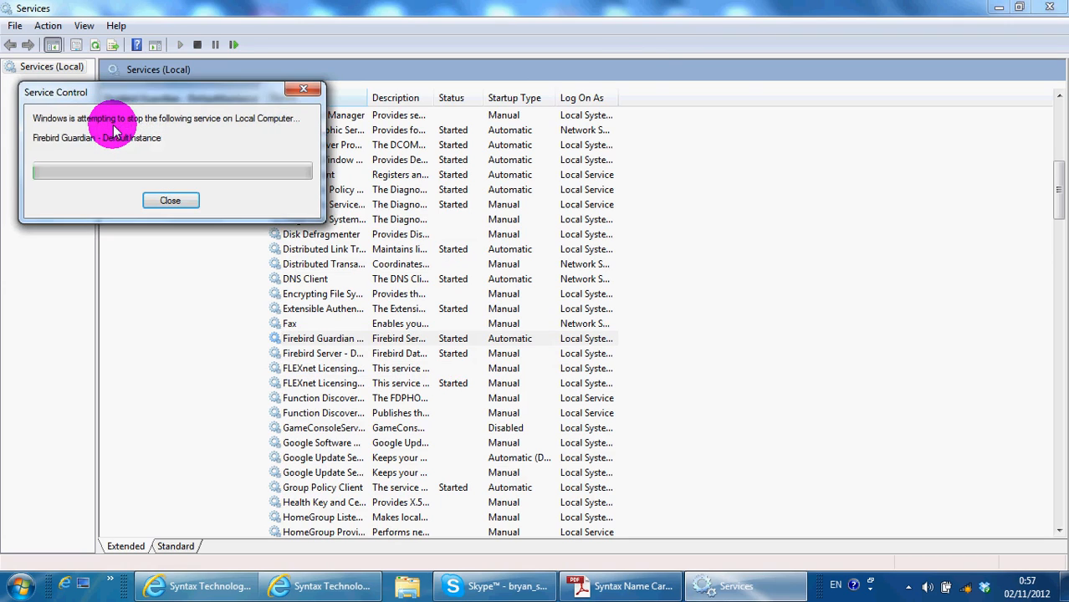
pyautogui.click(168, 201)
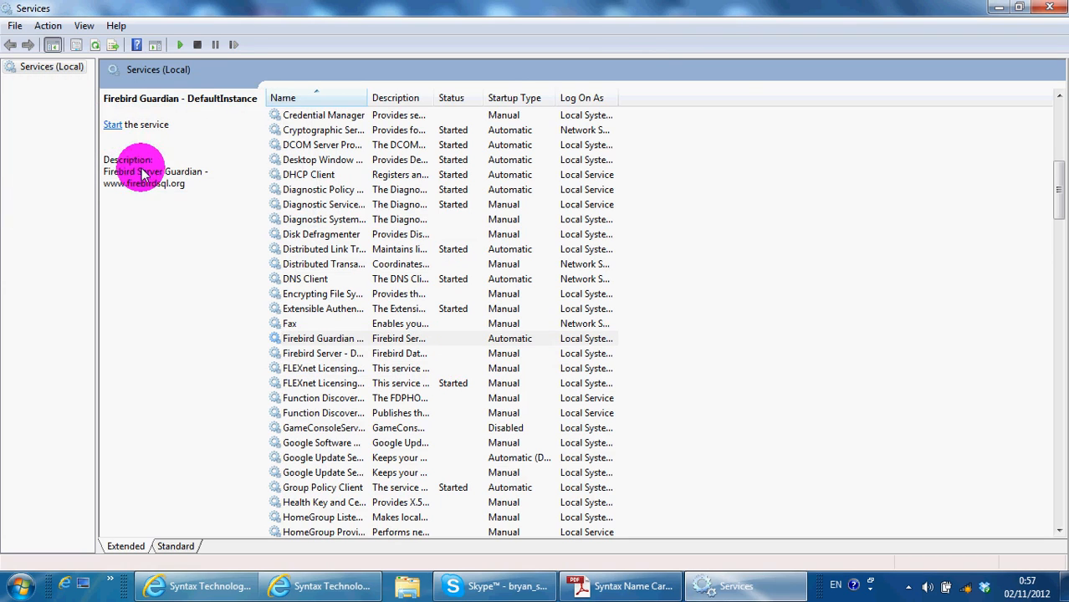
pyautogui.moveTo(147, 209)
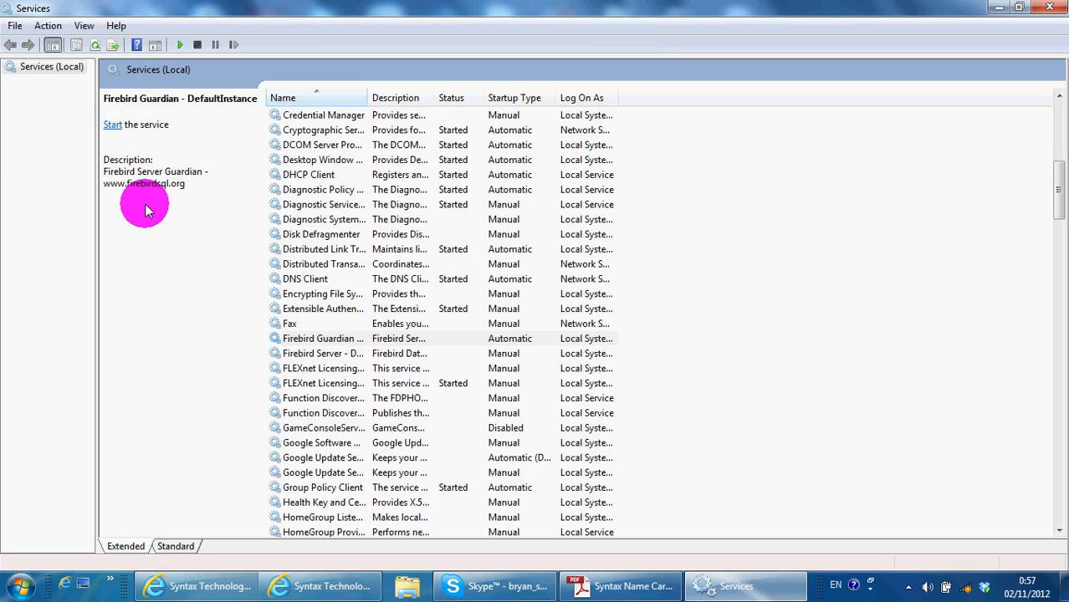
pyautogui.click(112, 124)
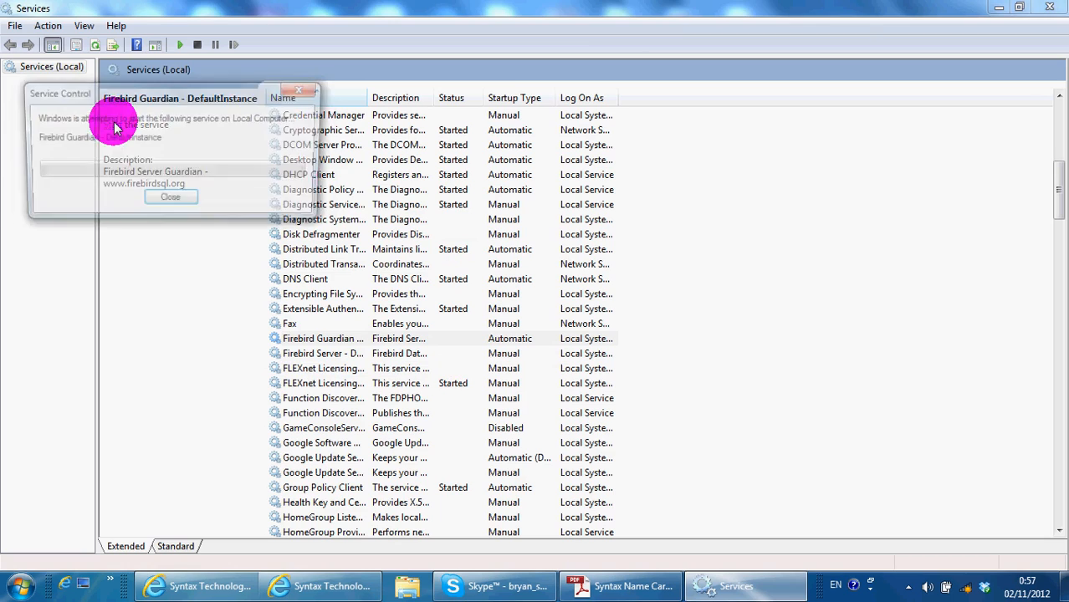
pyautogui.click(171, 197)
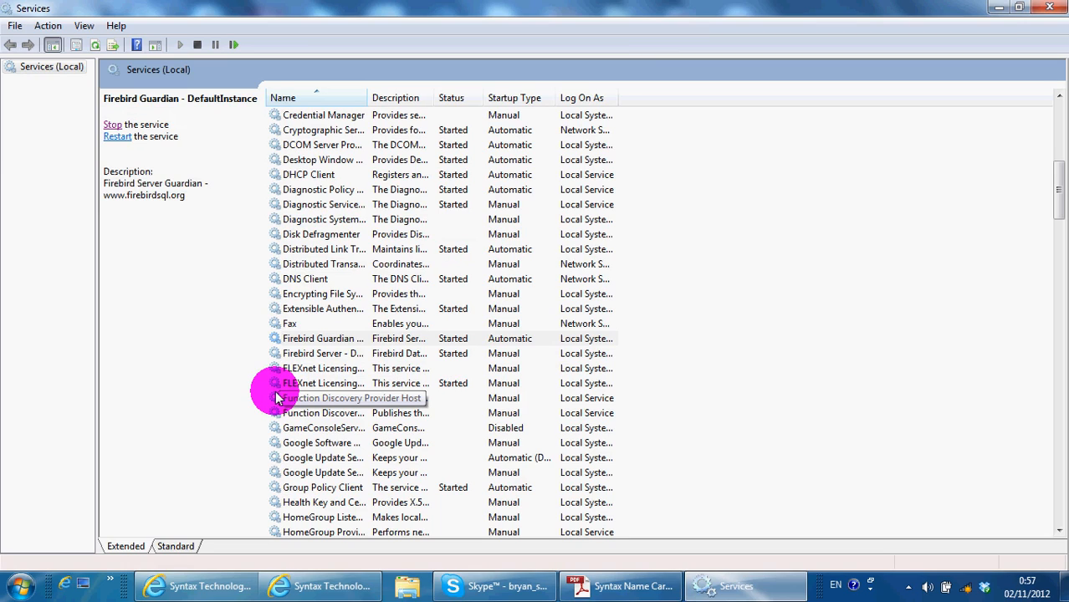
pyautogui.moveTo(281, 398)
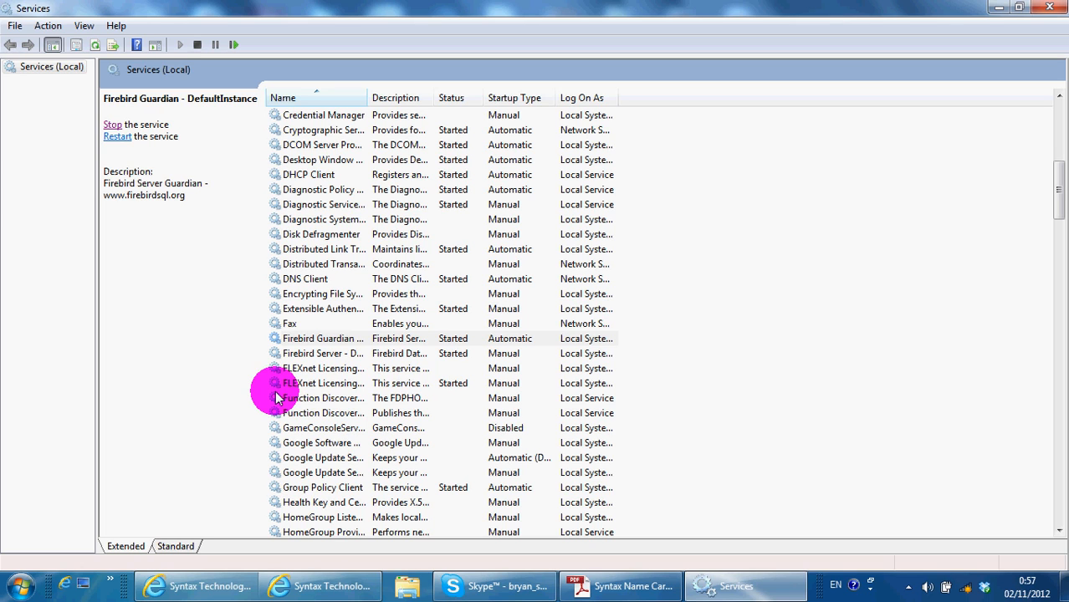
pyautogui.moveTo(250, 418)
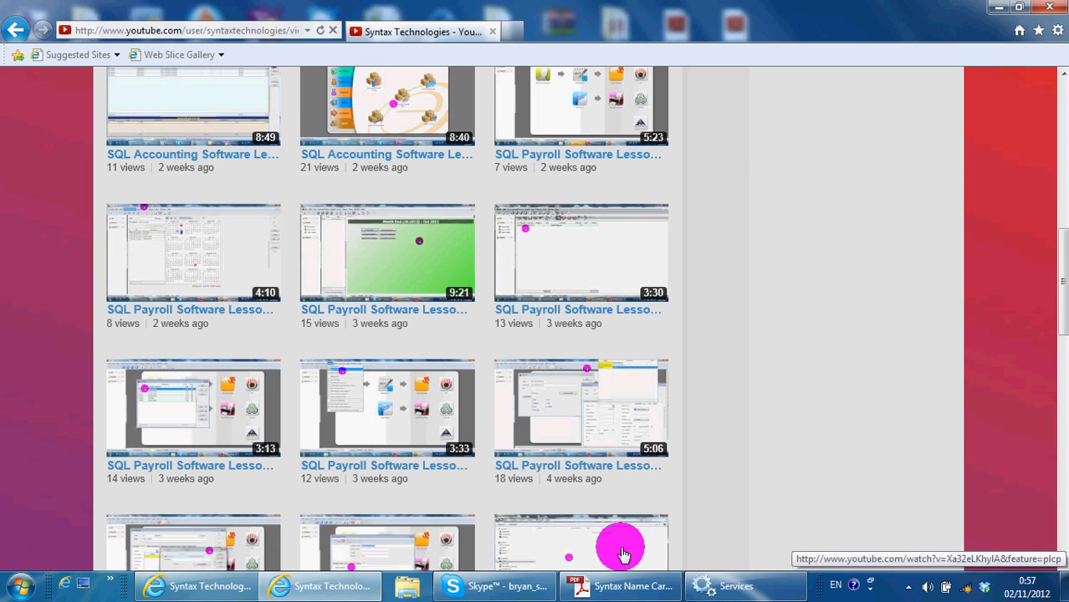
# - Show the desktop to reach the SQL Financial Accounting shortcut
pyautogui.click(736, 585)
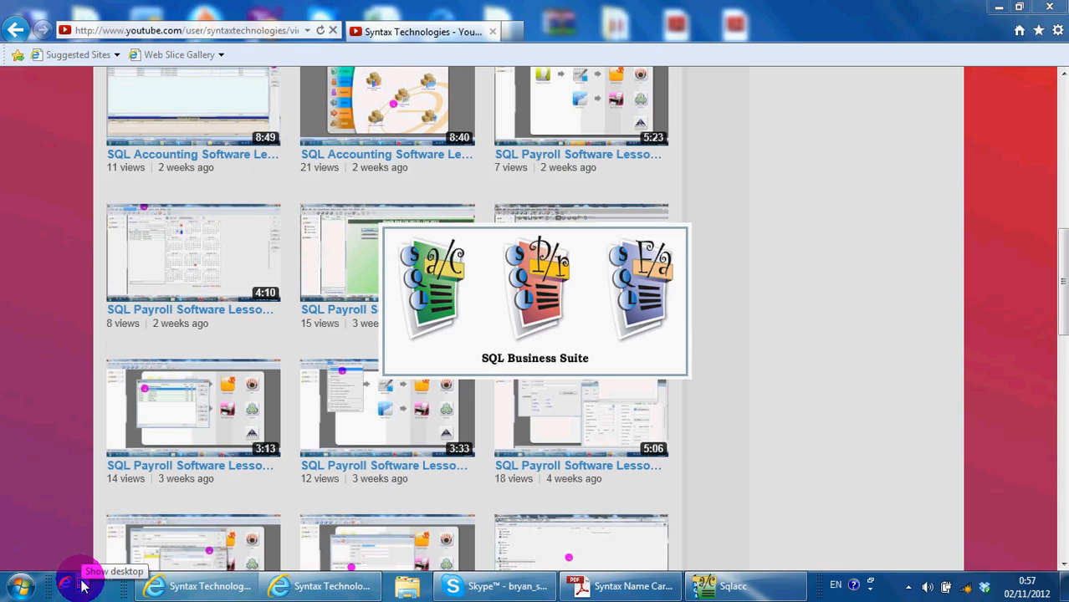
pyautogui.moveTo(292, 442)
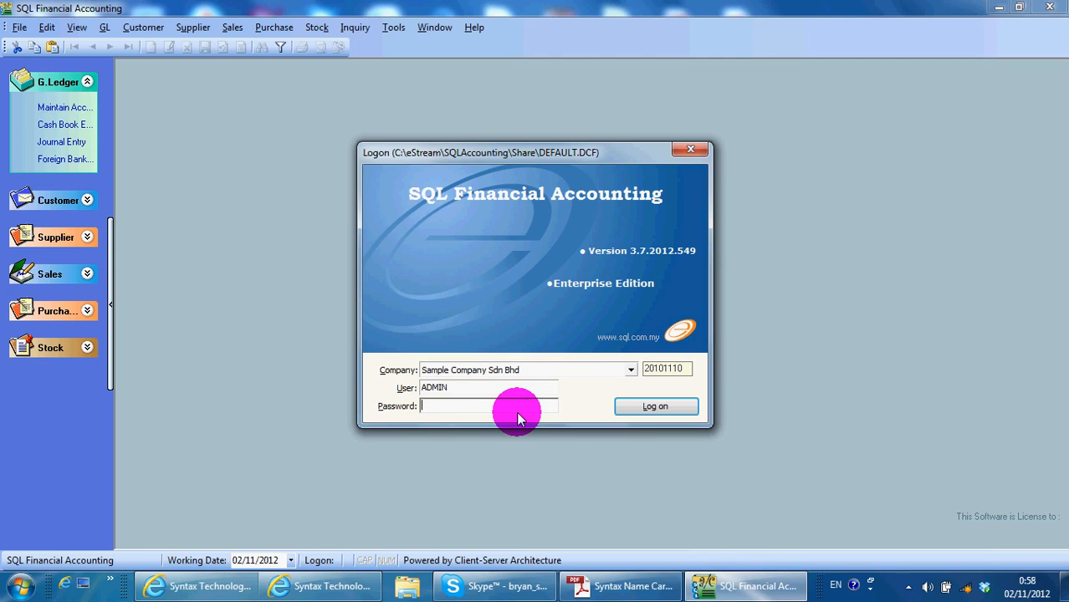
# - Log on to Sample Company Sdn Bhd, view File > Exit, then restore the Services window from the taskbar
pyautogui.click(655, 407)
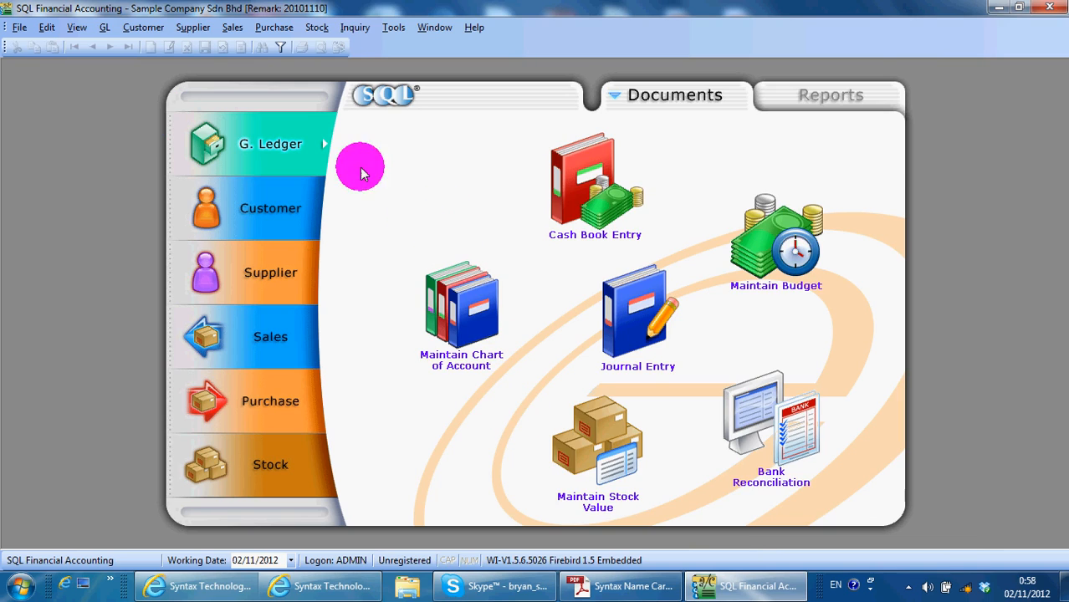
pyautogui.moveTo(1047, 10)
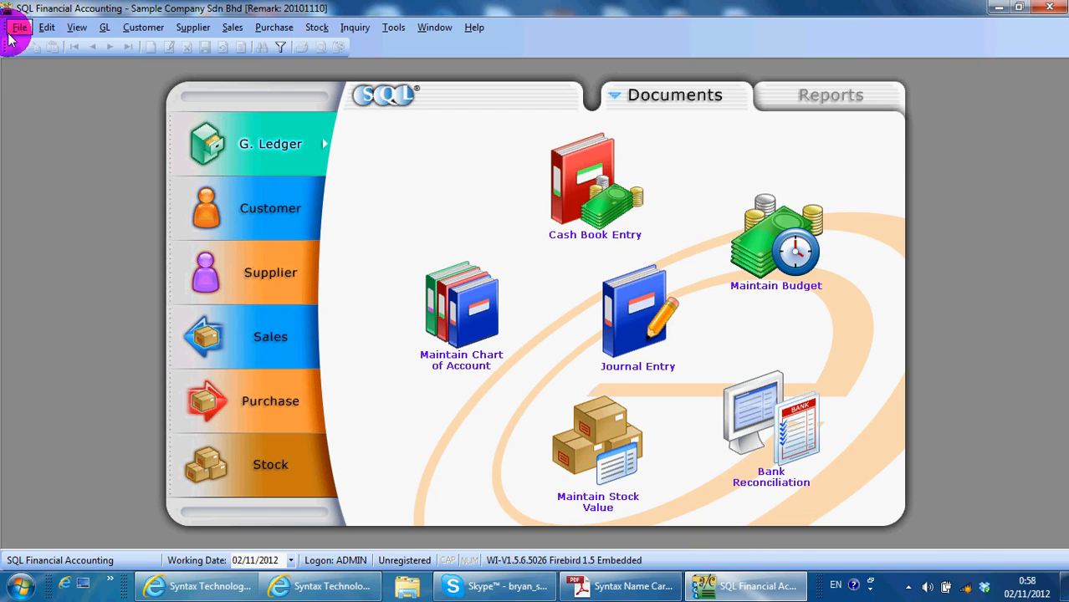
pyautogui.click(18, 27)
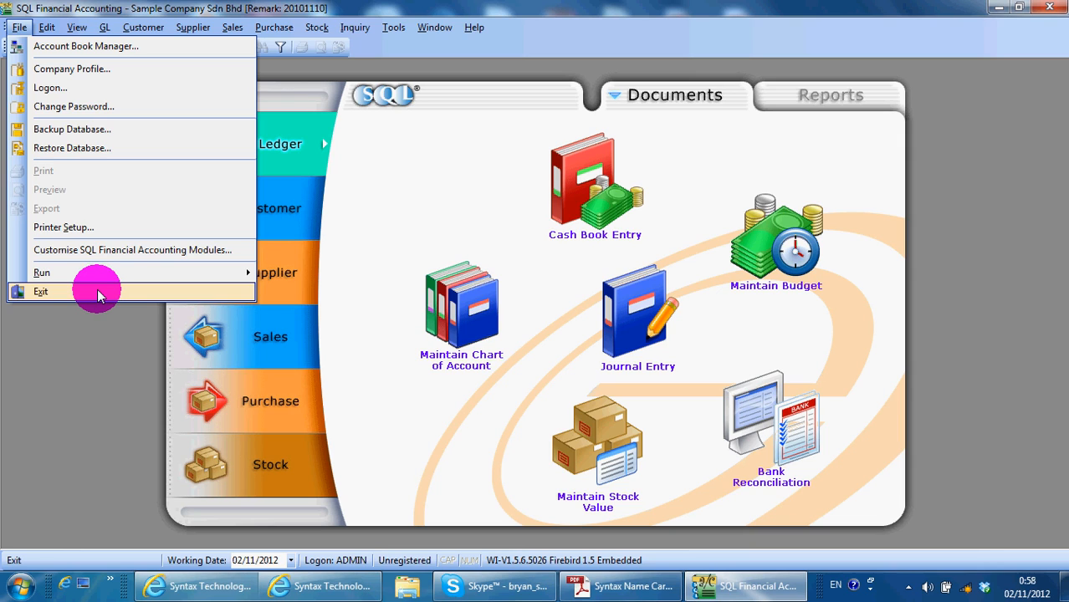
pyautogui.moveTo(27, 515)
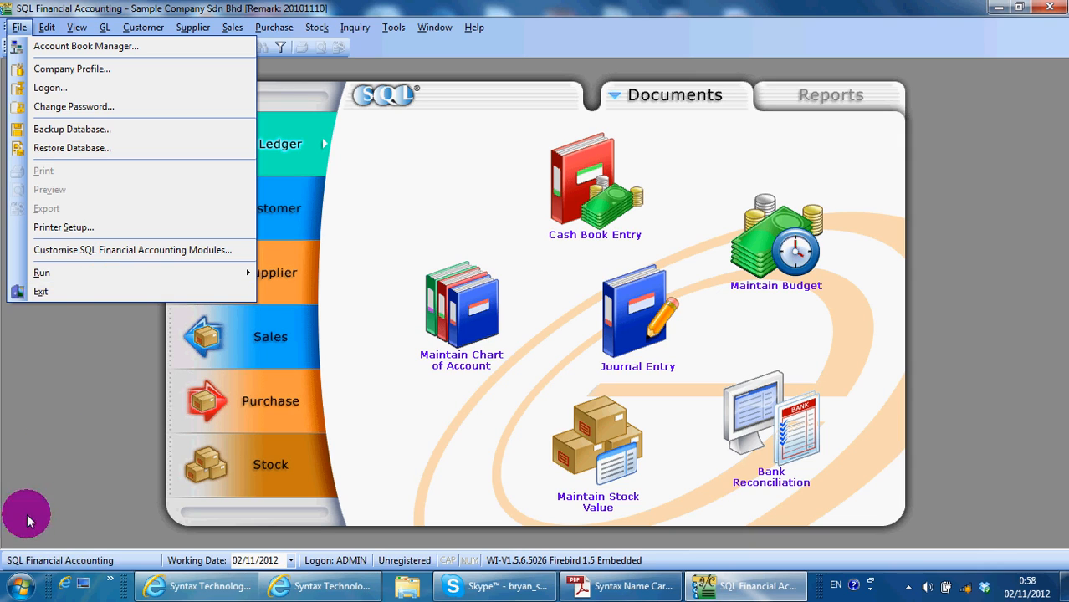
pyautogui.click(17, 586)
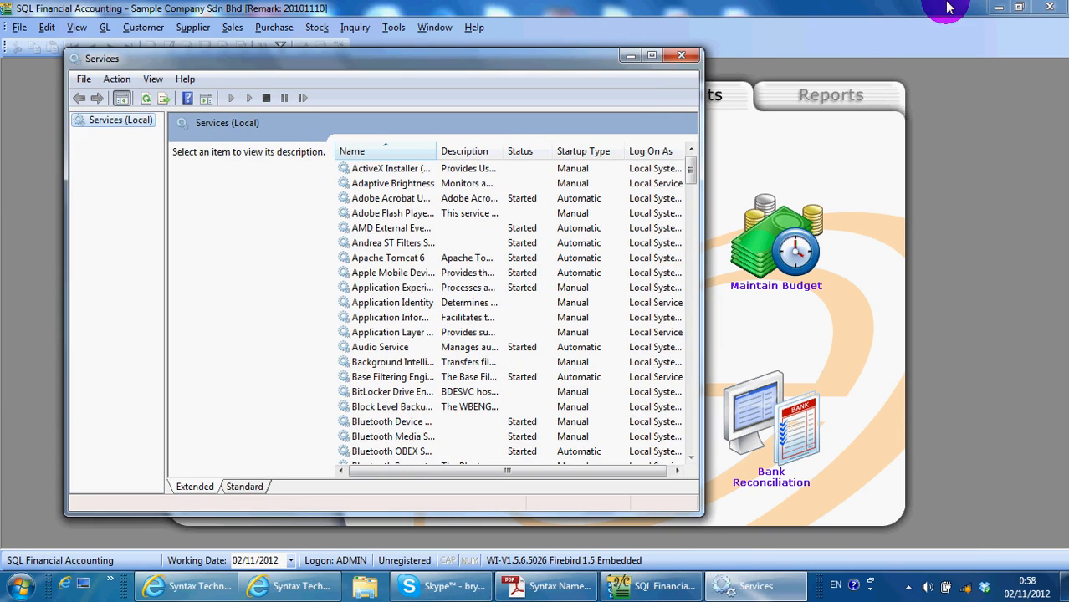
# - Maximize Services and select Firebird Guardian - DefaultInstance to confirm its status is Started
pyautogui.click(652, 55)
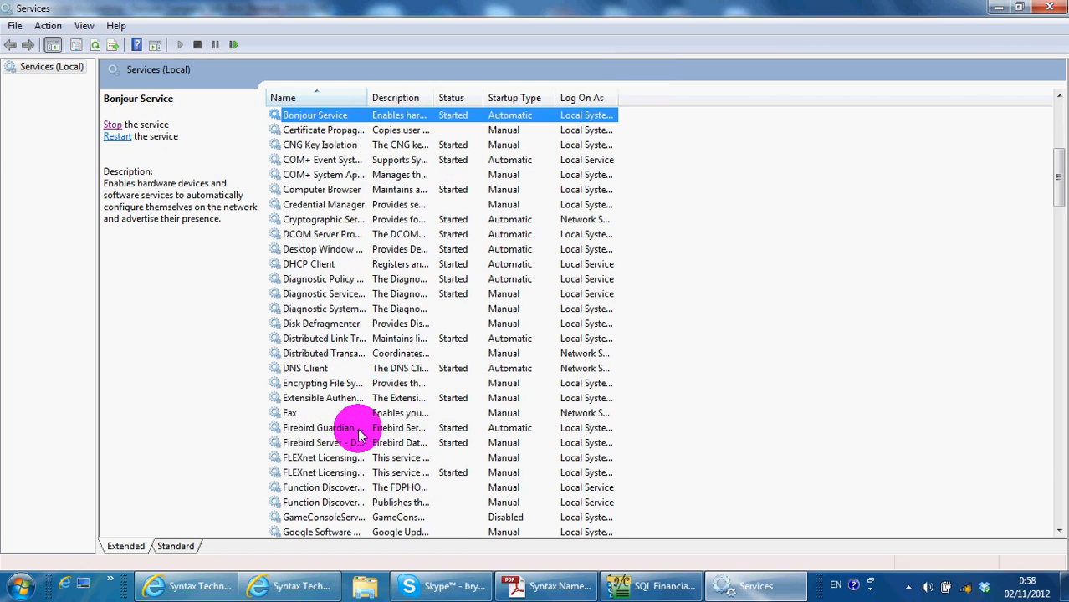
pyautogui.scroll(-3)
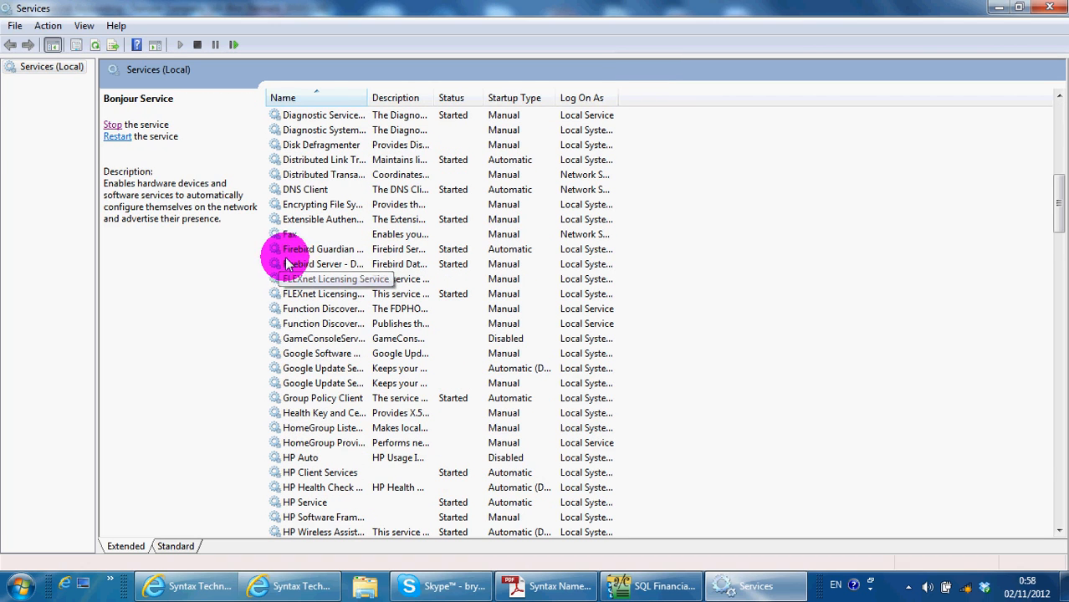
pyautogui.click(322, 247)
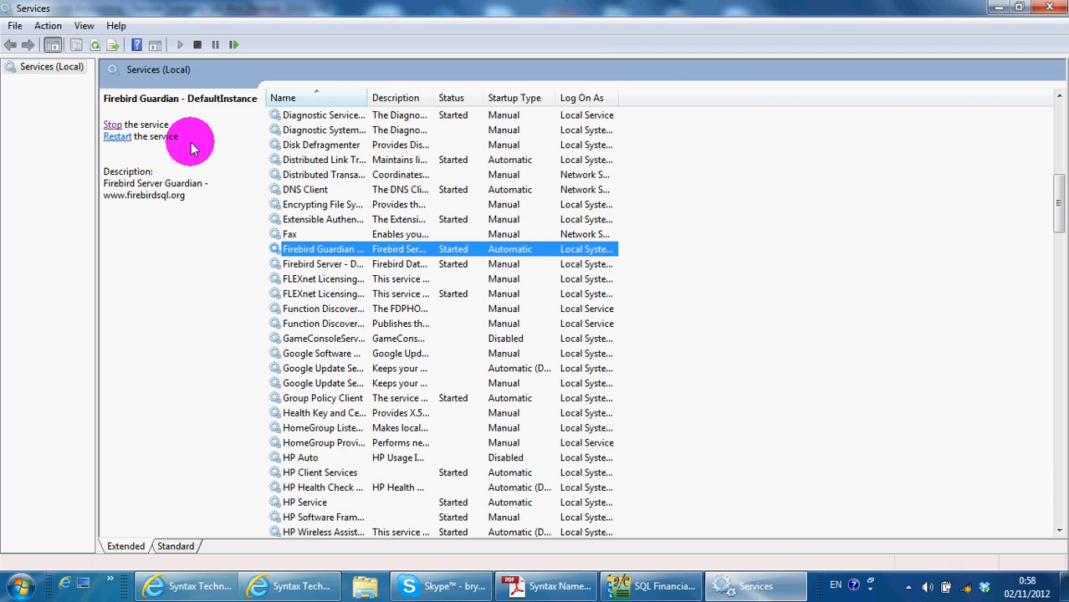
pyautogui.moveTo(465, 90)
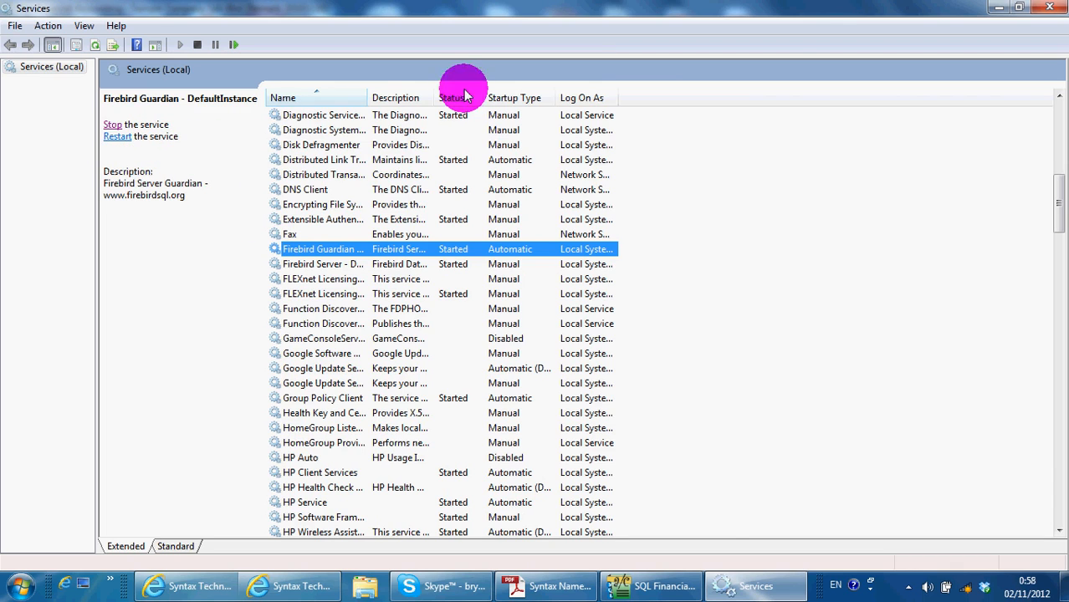